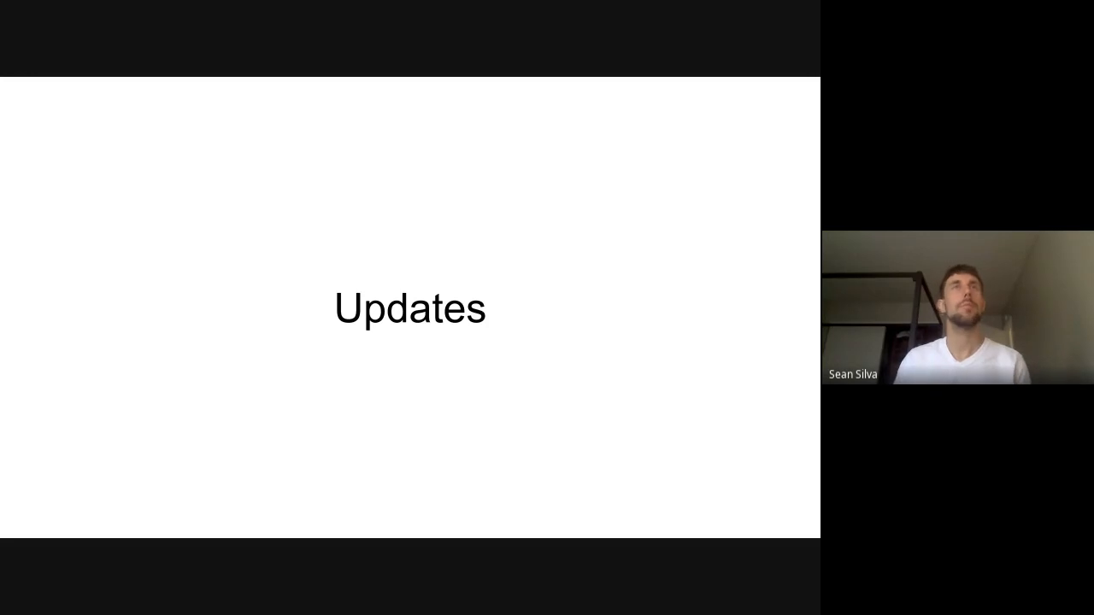
pyautogui.press('Right')
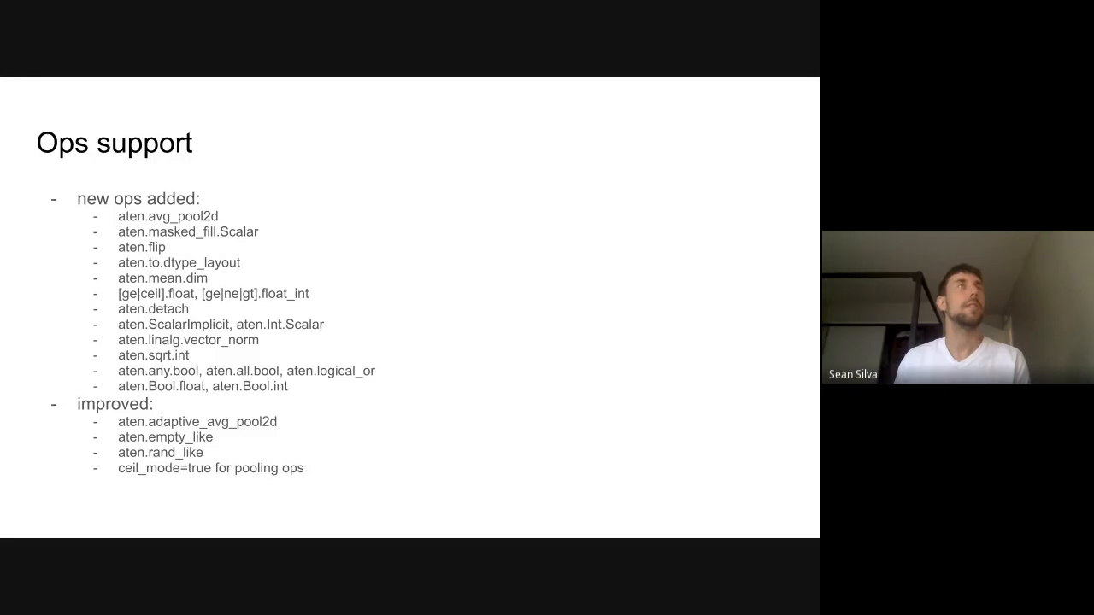
pyautogui.press('Right')
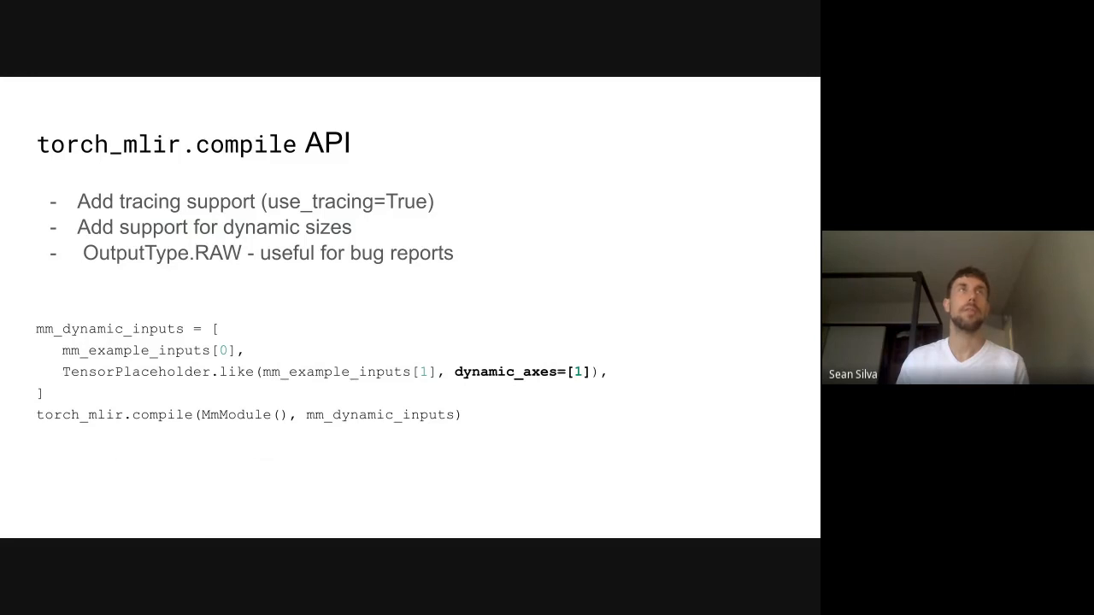
pyautogui.press('Right')
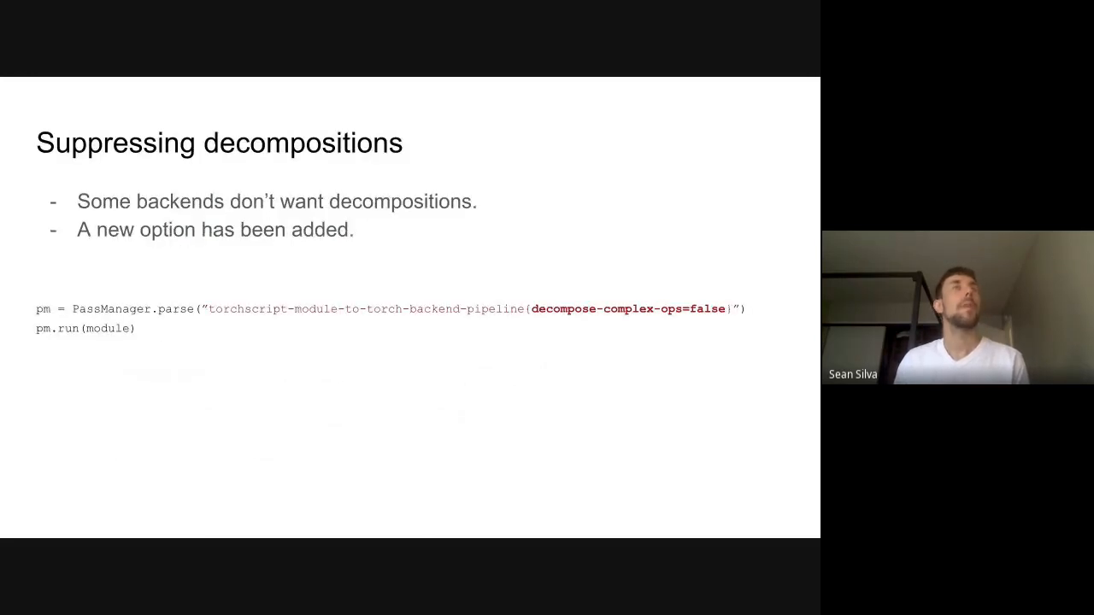